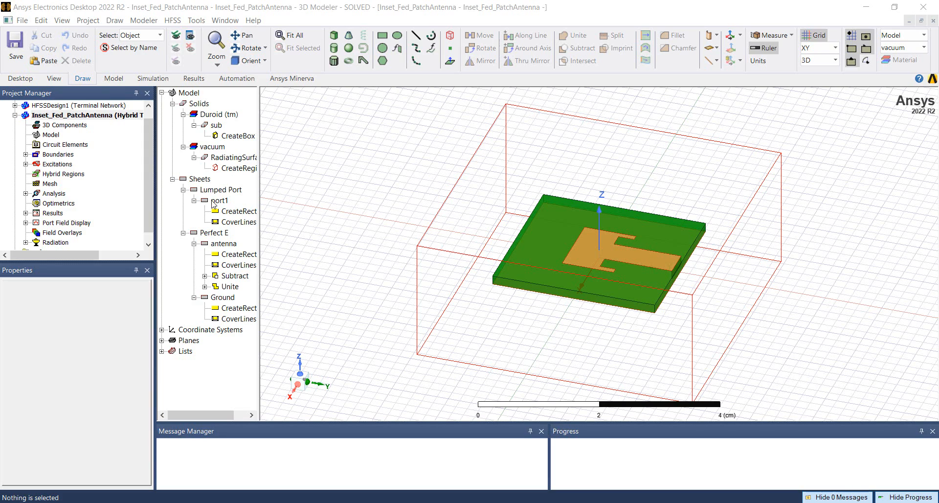
{"action": "mouse_move", "coordinate": [211, 242]}
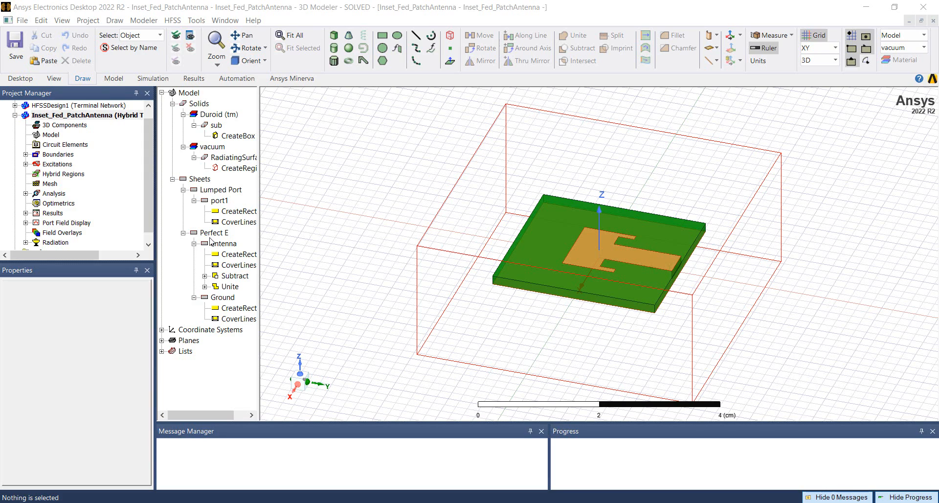
Inspect the patch and Ground sheets, then start the Inset_Fed_PatchAntenna 3D component.
{"action": "left_click", "coordinate": [224, 243]}
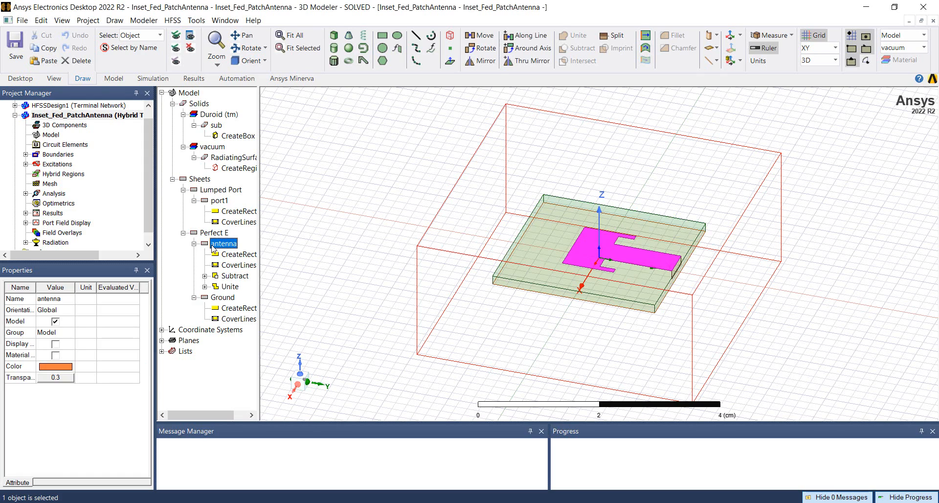
{"action": "left_click", "coordinate": [223, 297]}
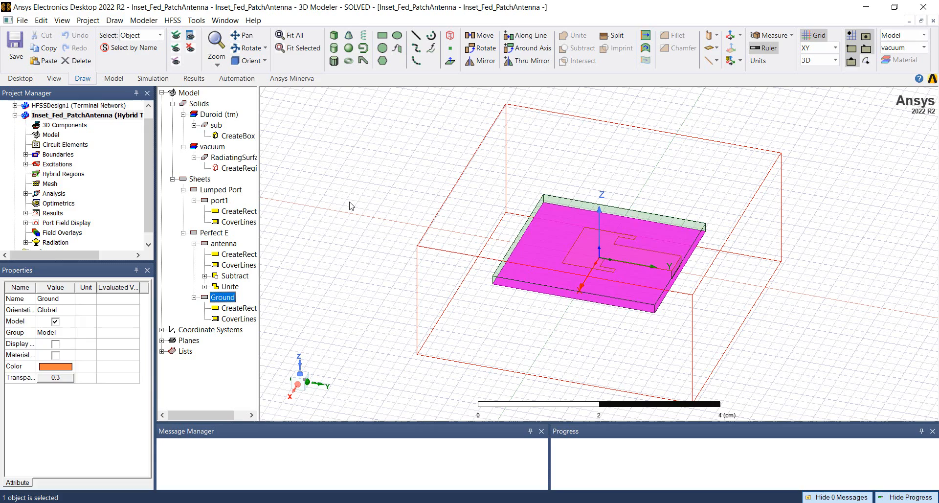
{"action": "left_click", "coordinate": [350, 206]}
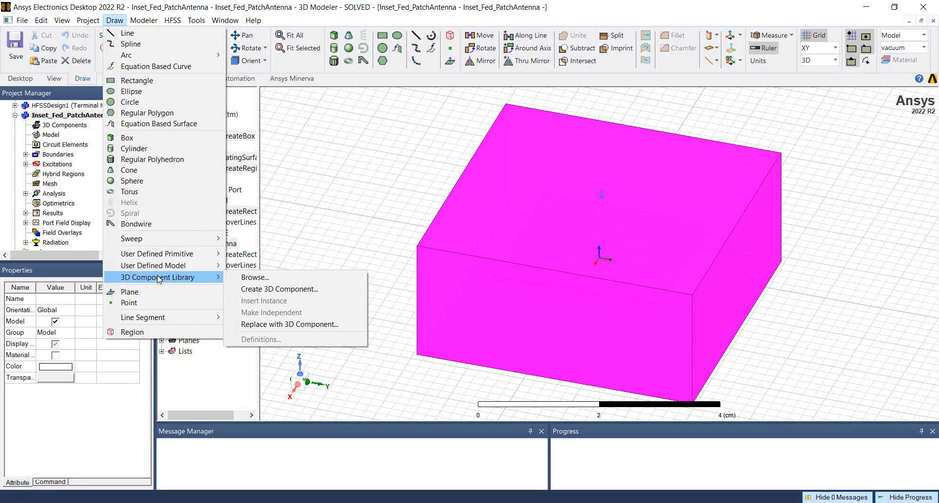
{"action": "mouse_move", "coordinate": [280, 288]}
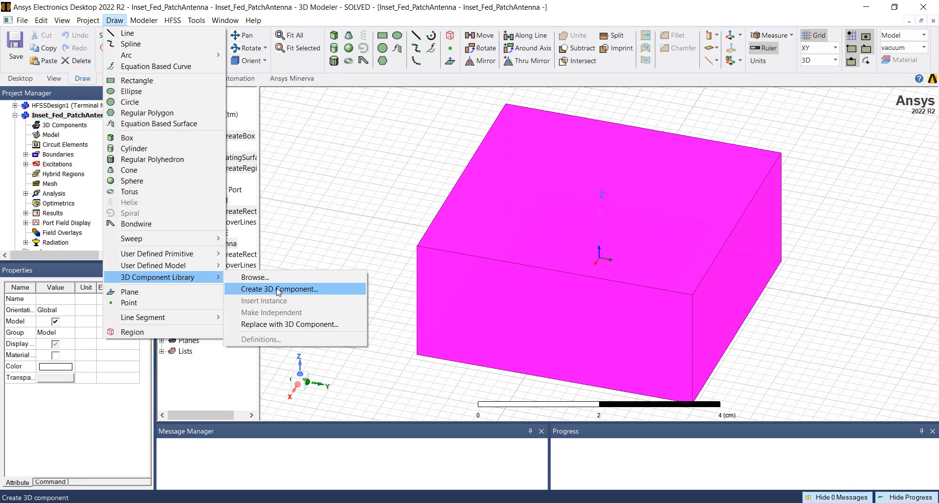
{"action": "left_click", "coordinate": [280, 289]}
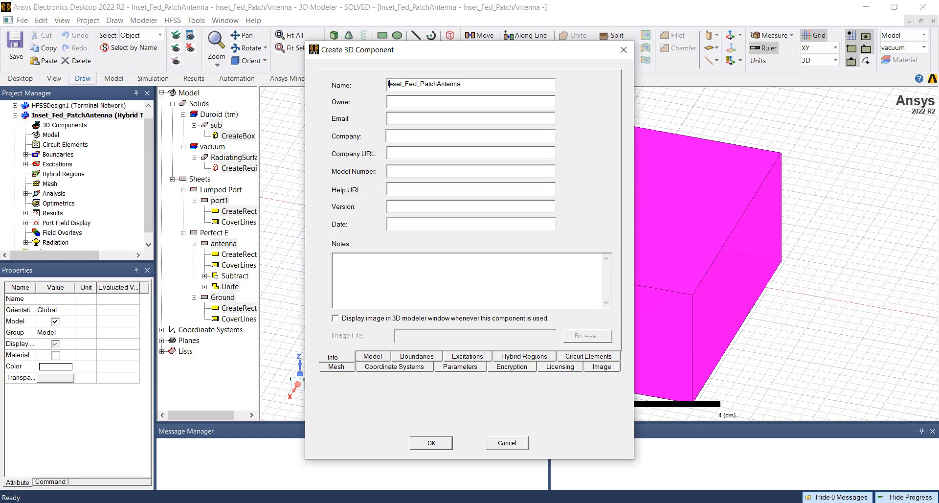
{"action": "mouse_move", "coordinate": [383, 177]}
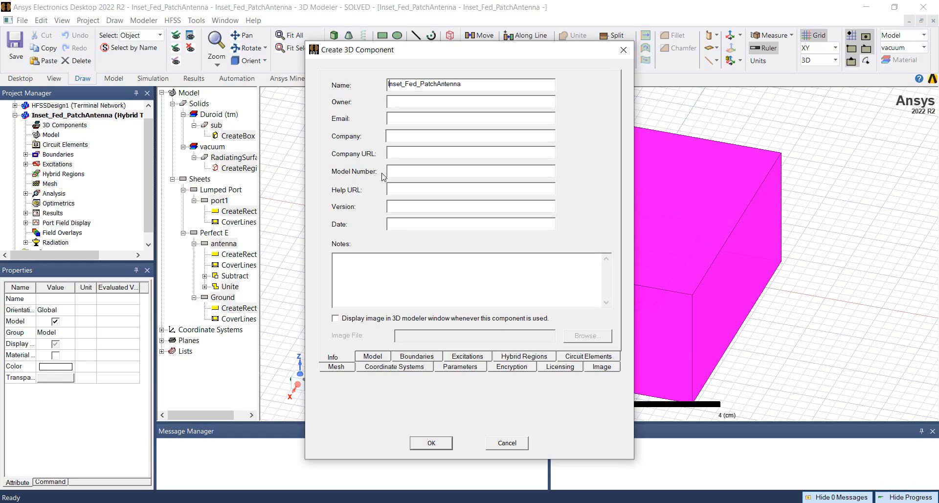
{"action": "mouse_move", "coordinate": [384, 404]}
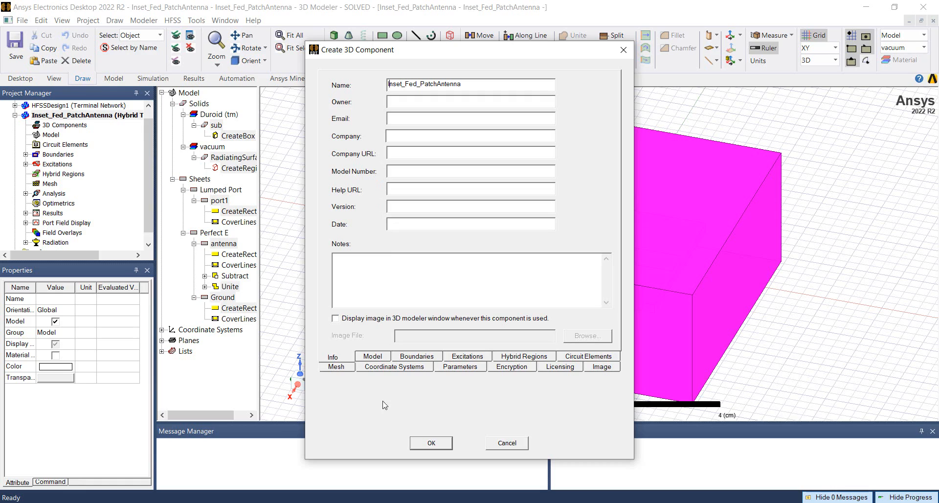
Review the included objects, excitations and boundaries Open1, antennaMetal and groundMetal.
{"action": "left_click", "coordinate": [371, 355]}
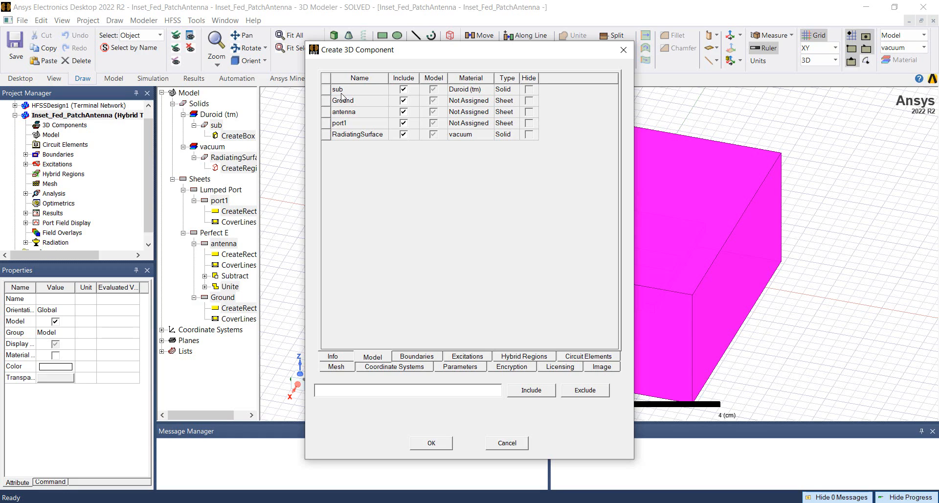
{"action": "mouse_move", "coordinate": [412, 203]}
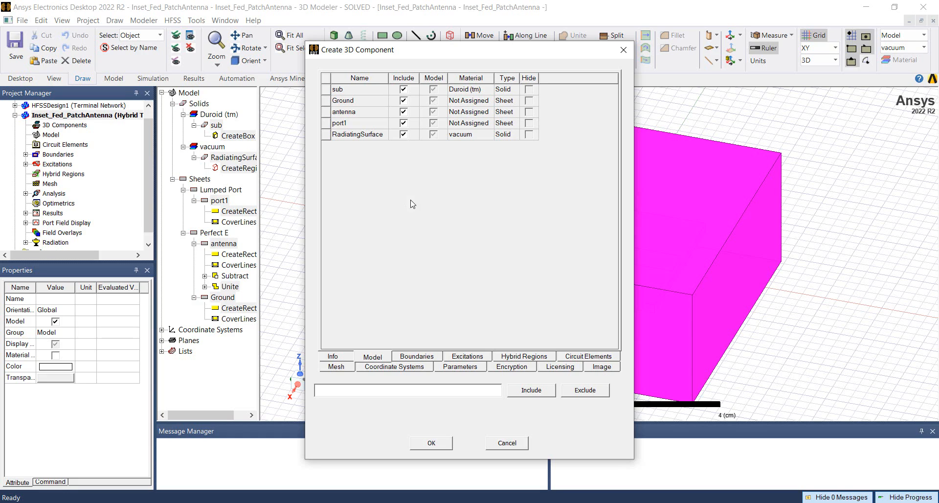
{"action": "left_click", "coordinate": [416, 356]}
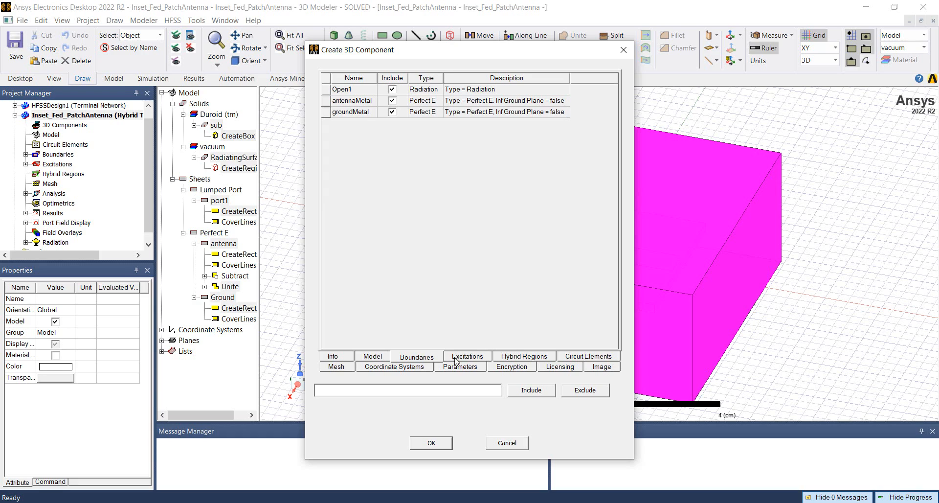
{"action": "left_click", "coordinate": [466, 355]}
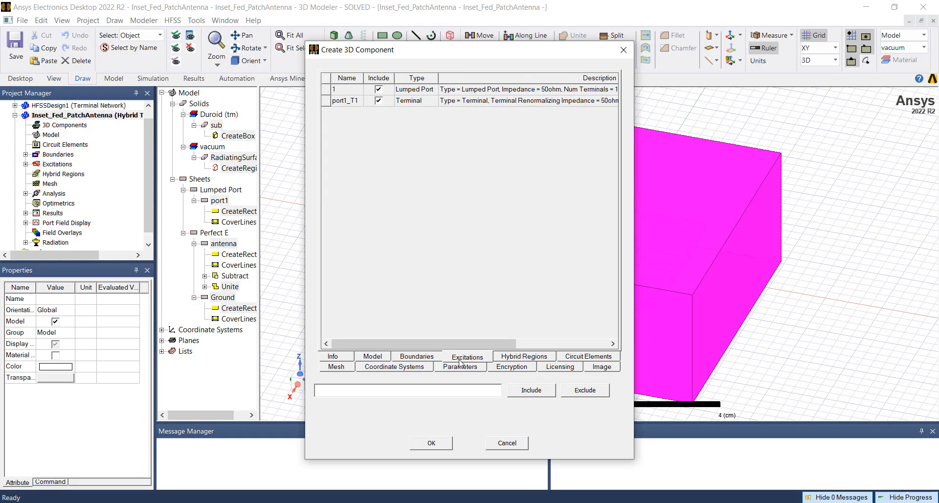
{"action": "left_click", "coordinate": [416, 356]}
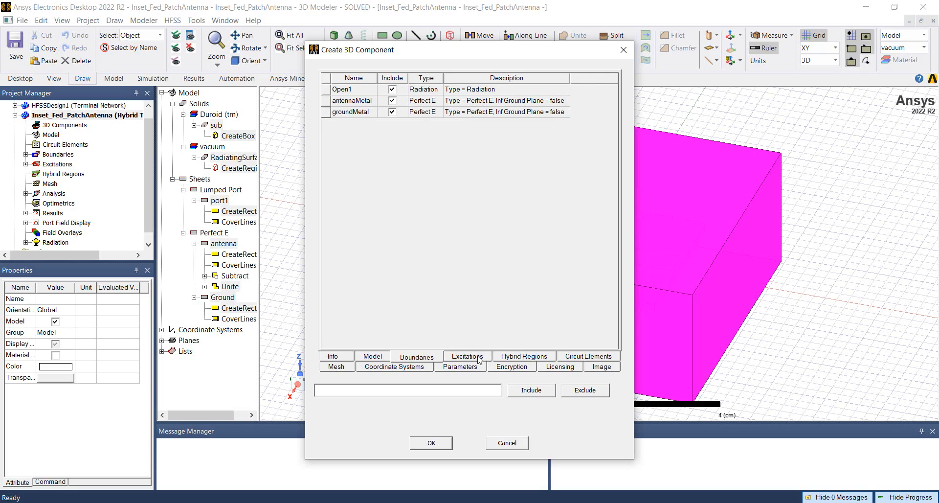
Keep only patchX and patchY included in the component's parameter list.
{"action": "left_click", "coordinate": [460, 356]}
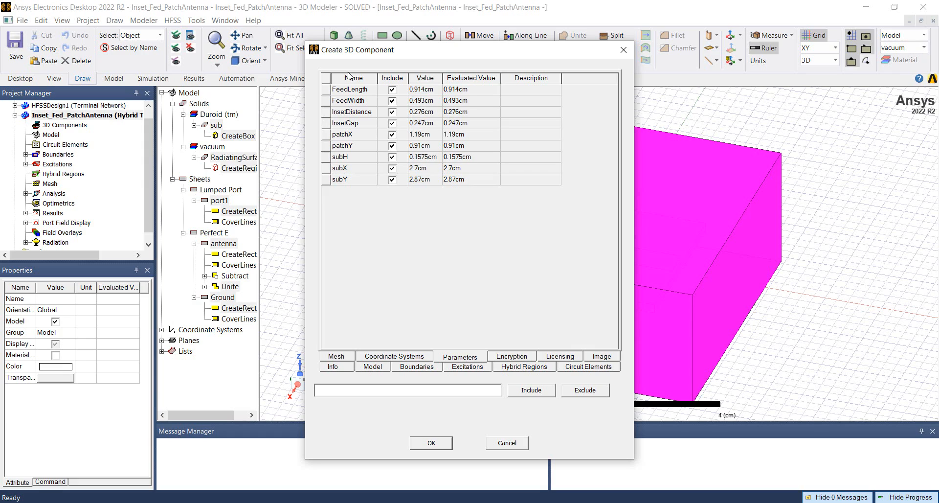
{"action": "mouse_move", "coordinate": [357, 139]}
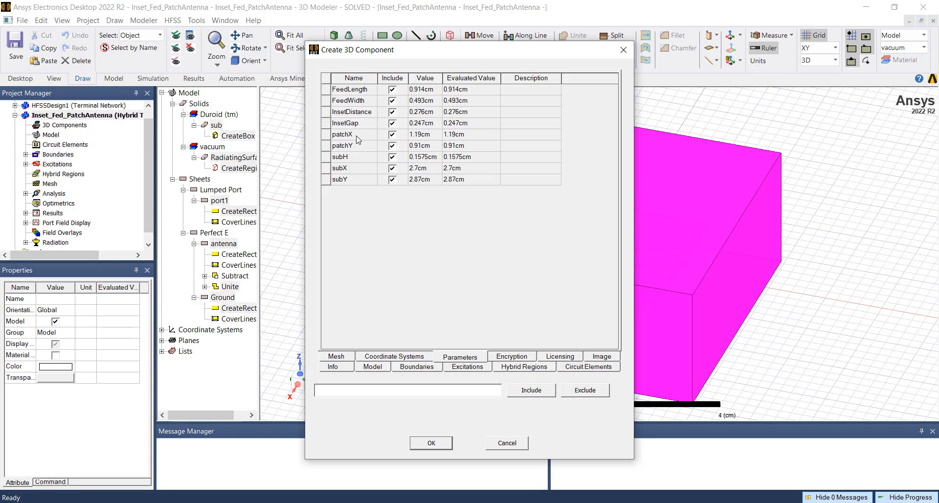
{"action": "mouse_move", "coordinate": [387, 168]}
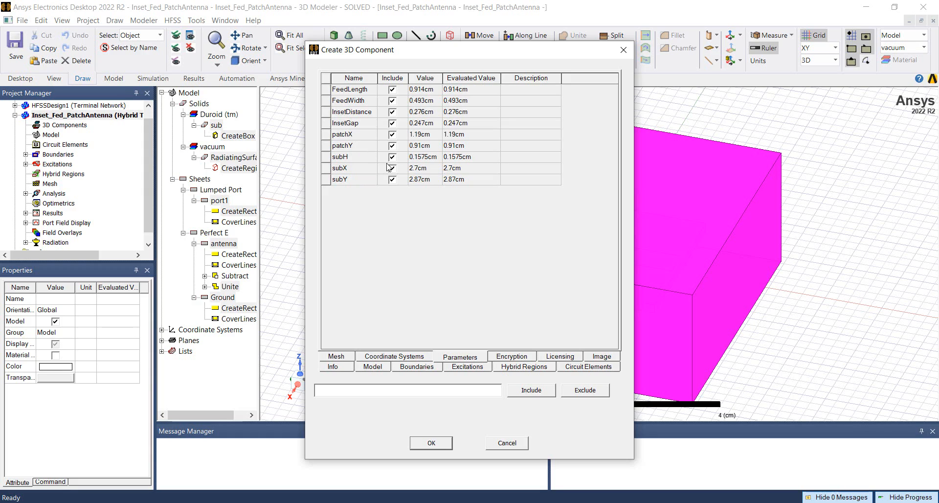
{"action": "left_click", "coordinate": [393, 168]}
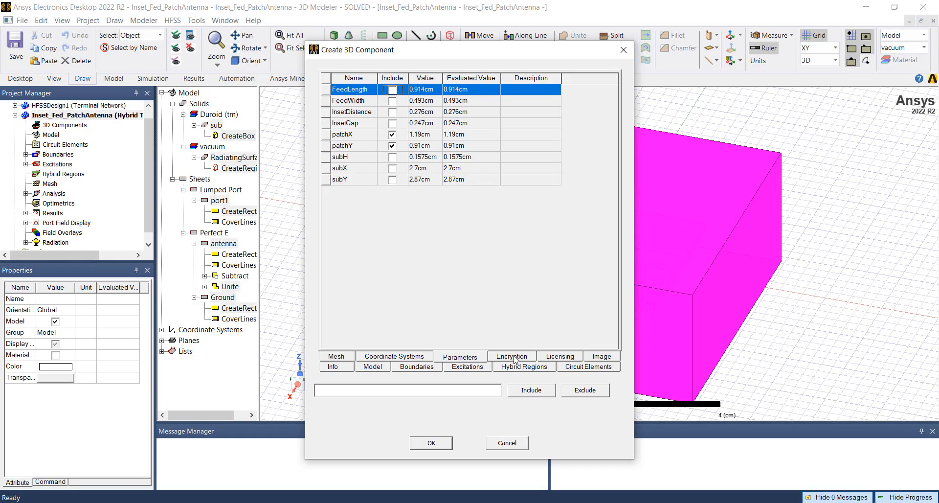
Turn on Encrypt File and set and confirm a user password for the component.
{"action": "left_click", "coordinate": [511, 355]}
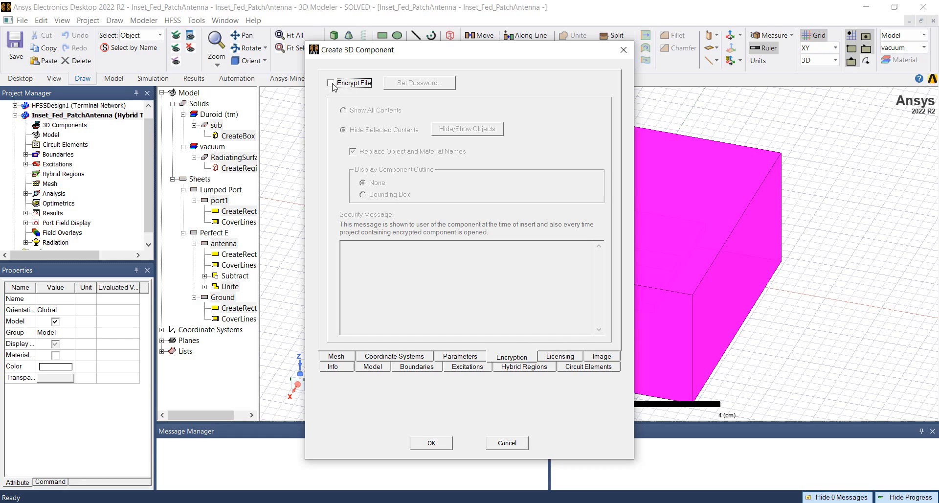
{"action": "left_click", "coordinate": [331, 82]}
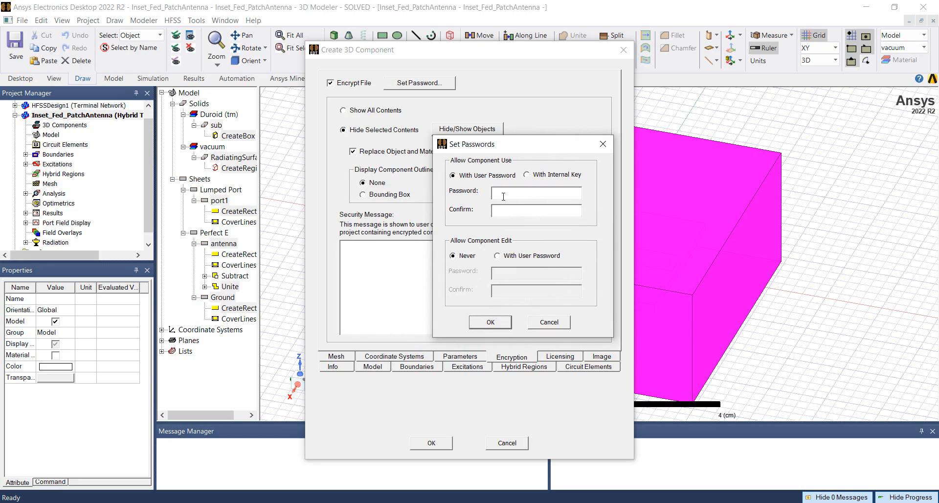
{"action": "type", "text": "***"}
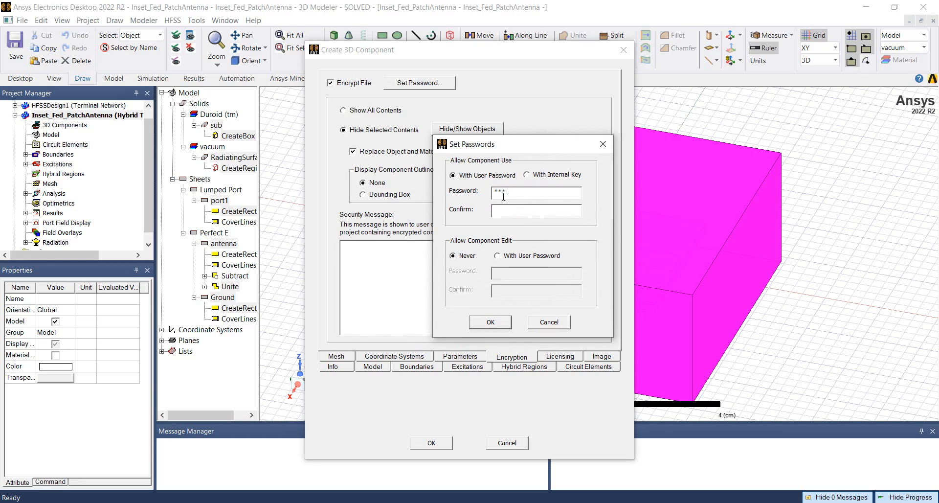
{"action": "type", "text": "***"}
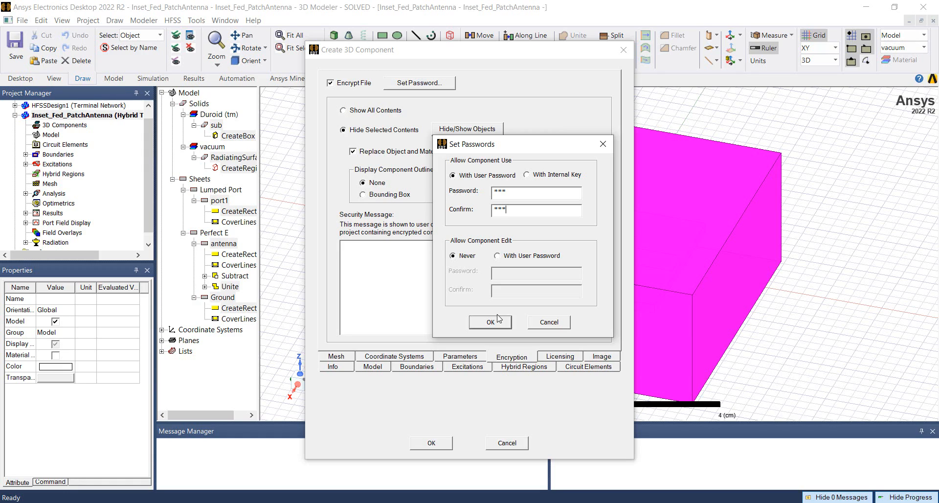
{"action": "mouse_move", "coordinate": [456, 259]}
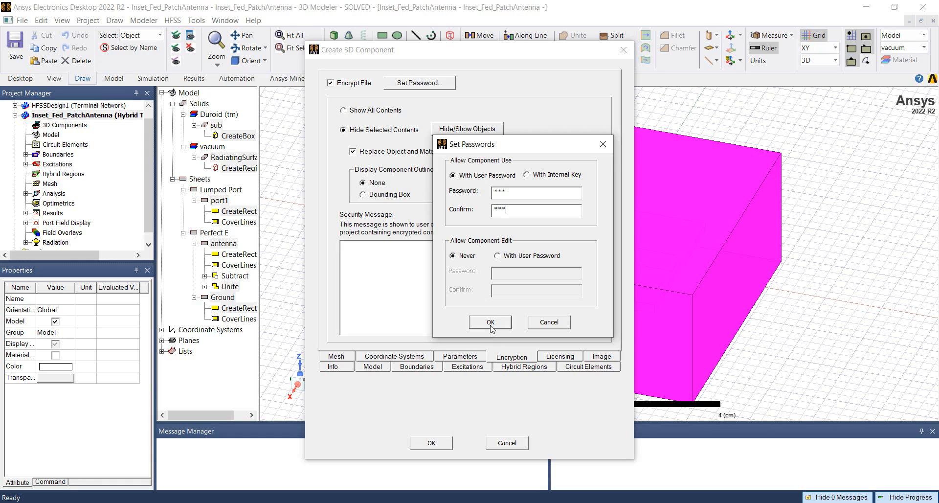
{"action": "left_click", "coordinate": [490, 321]}
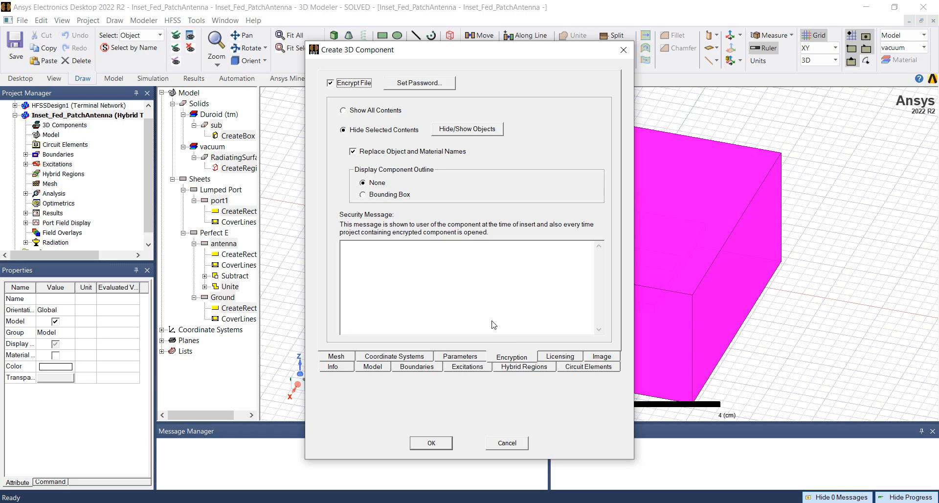
{"action": "mouse_move", "coordinate": [421, 132]}
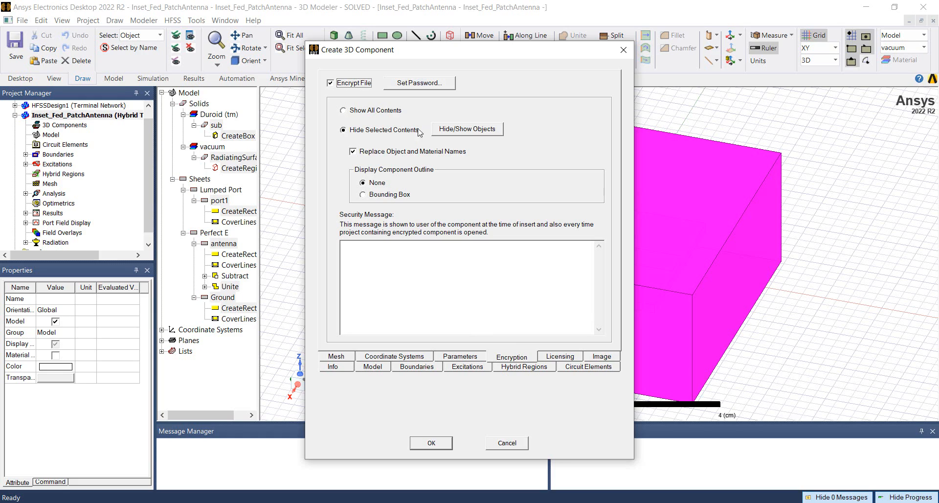
Unhide the RadiatingSurface object and view the component's Image preview.
{"action": "left_click", "coordinate": [373, 356]}
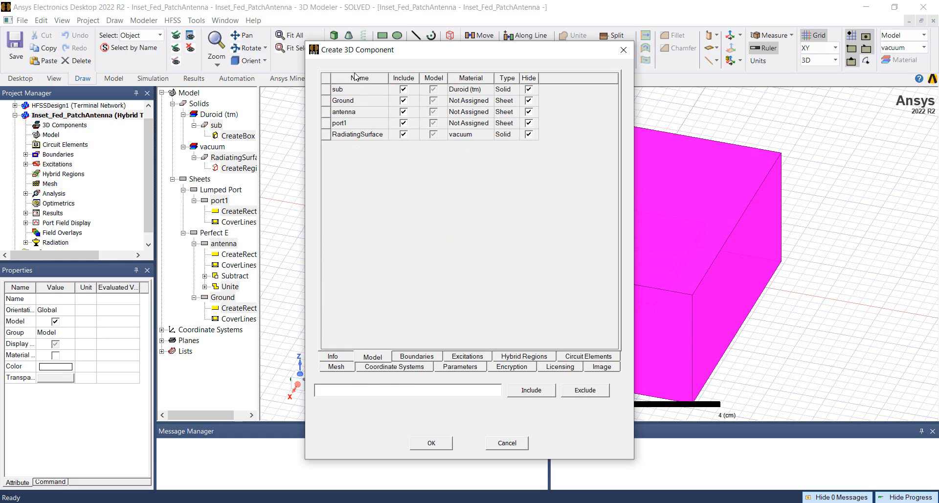
{"action": "mouse_move", "coordinate": [354, 138]}
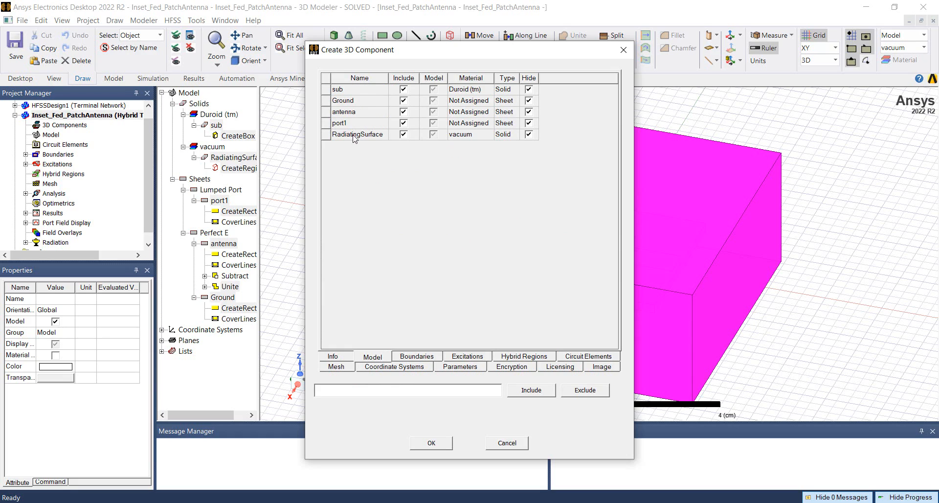
{"action": "mouse_move", "coordinate": [373, 99]}
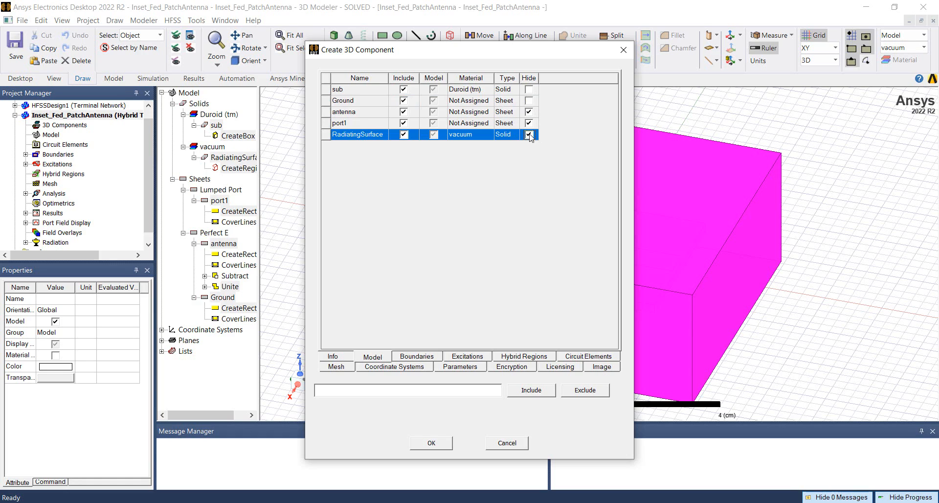
{"action": "left_click", "coordinate": [528, 134]}
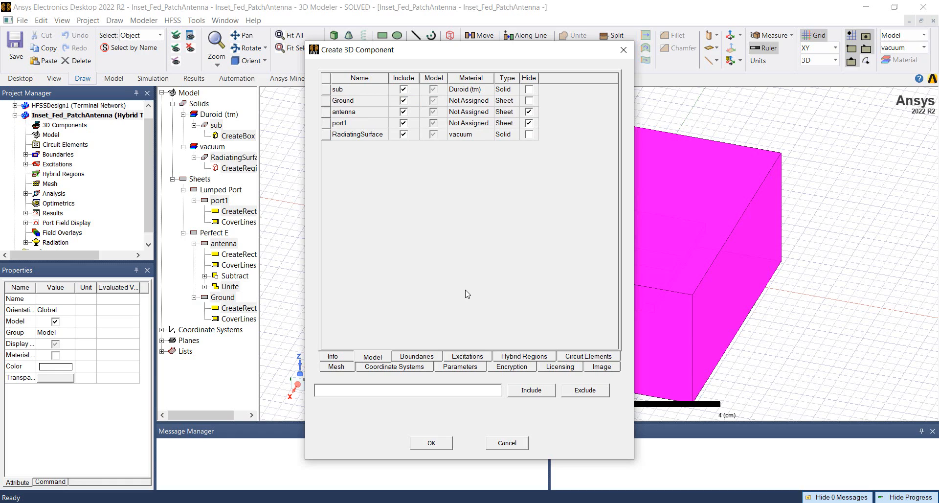
{"action": "mouse_move", "coordinate": [606, 372]}
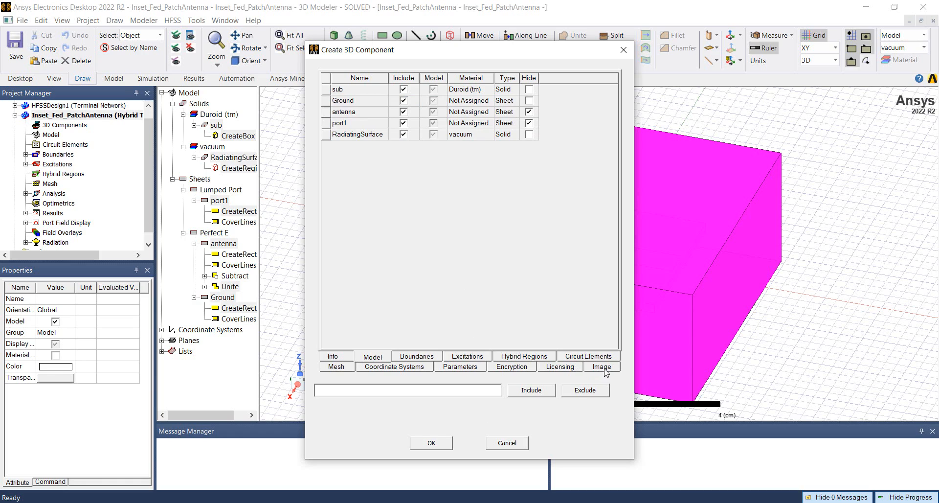
{"action": "left_click", "coordinate": [601, 356]}
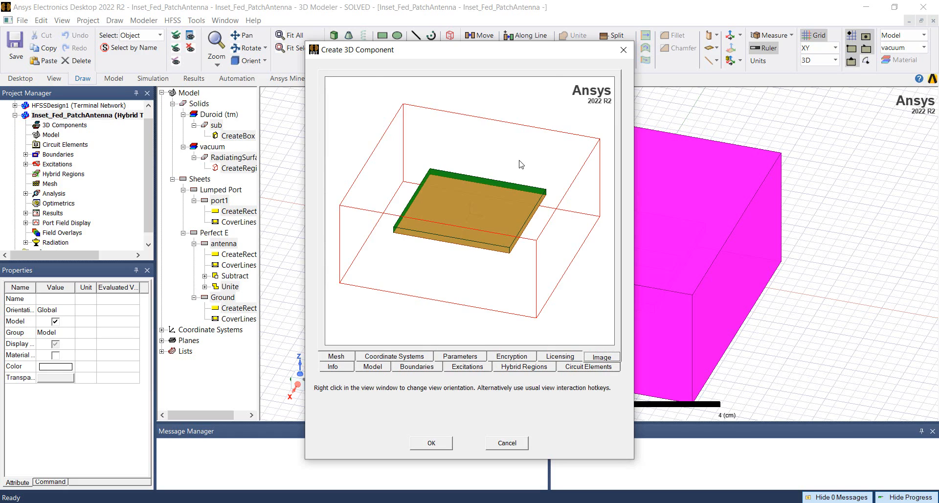
{"action": "mouse_move", "coordinate": [450, 312]}
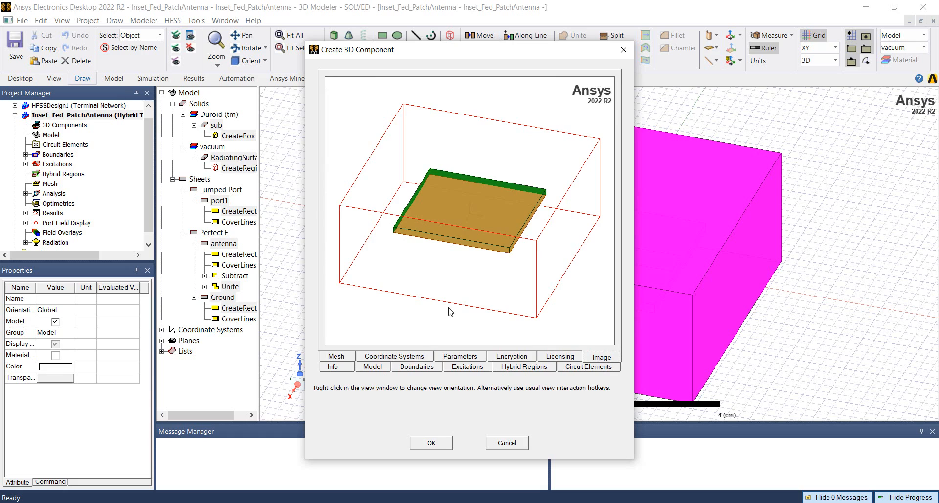
Export the component over the existing EncryptedModel.a3dcomp file.
{"action": "left_click", "coordinate": [430, 442]}
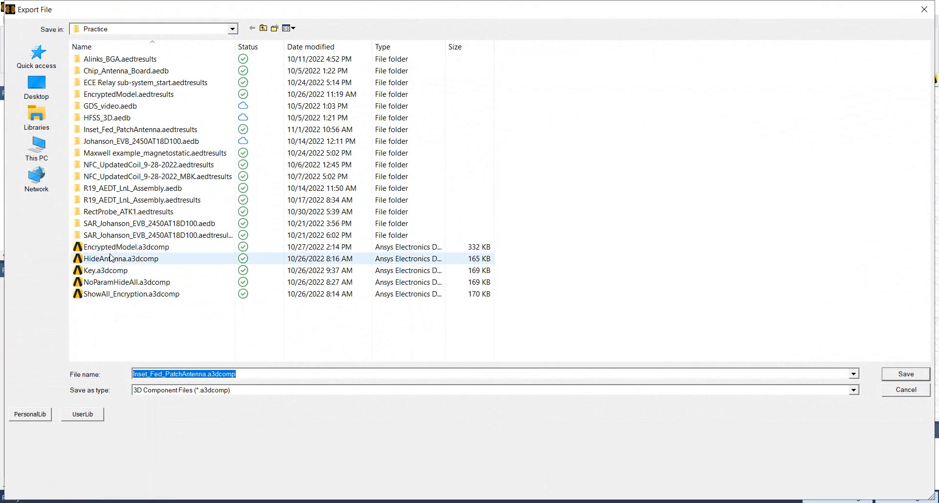
{"action": "left_click", "coordinate": [125, 246]}
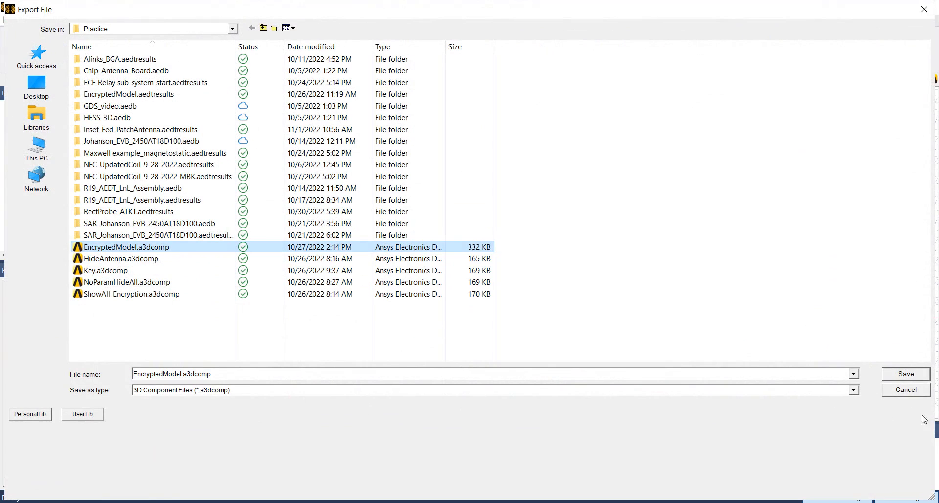
{"action": "left_click", "coordinate": [905, 373]}
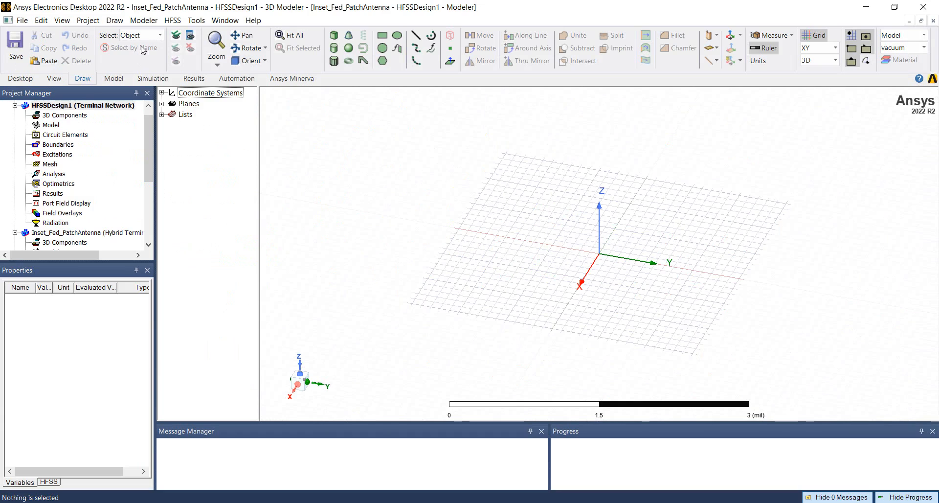
Browse the 3D Component Library and open EncryptedModel.a3dcomp for insertion.
{"action": "left_click", "coordinate": [114, 19]}
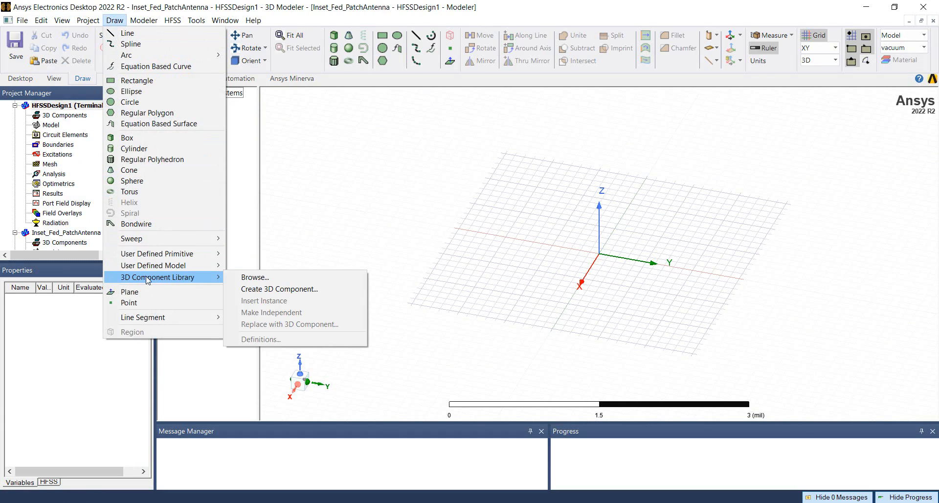
{"action": "left_click", "coordinate": [255, 276]}
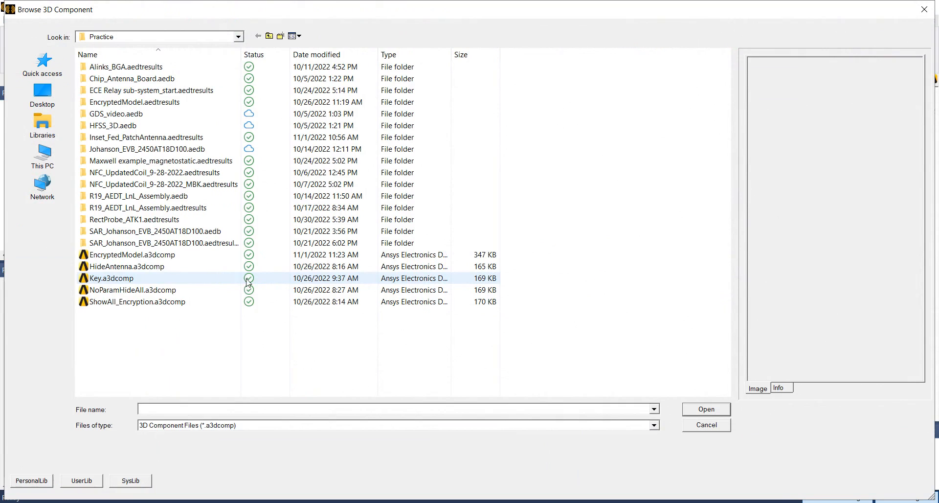
{"action": "left_click", "coordinate": [131, 254]}
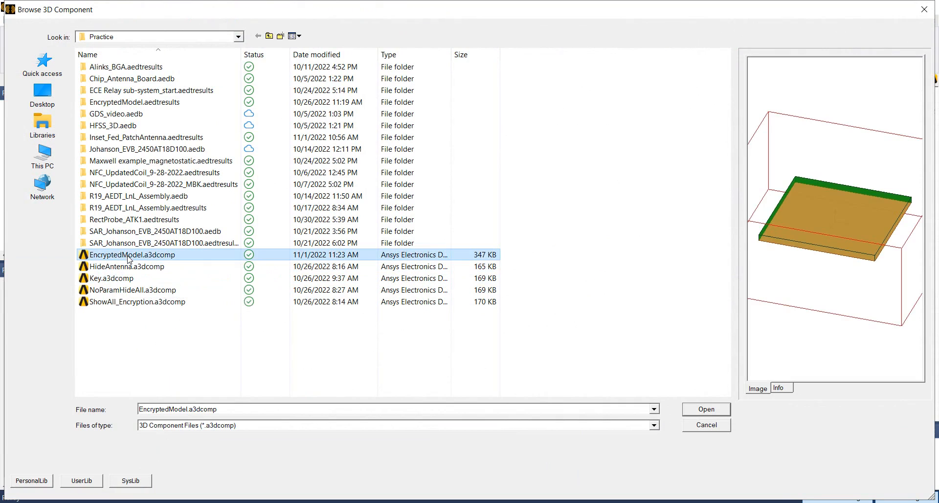
{"action": "mouse_move", "coordinate": [766, 280]}
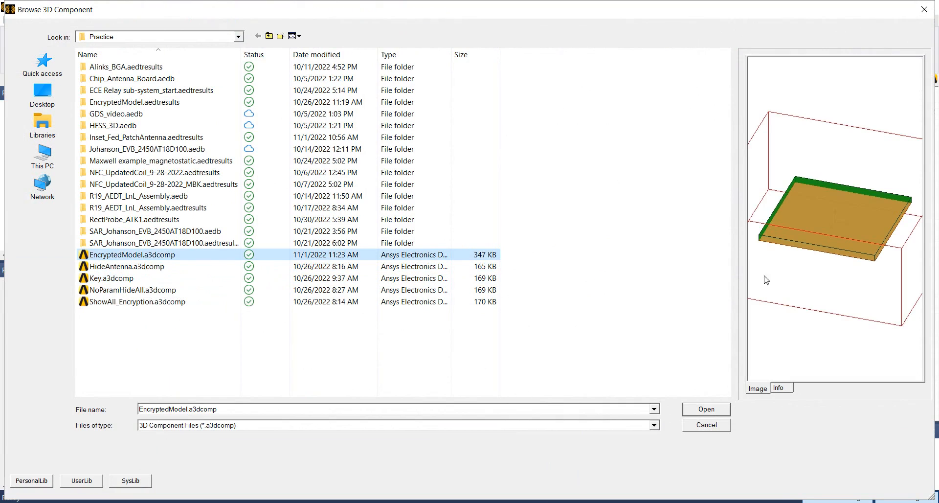
{"action": "mouse_move", "coordinate": [718, 122]}
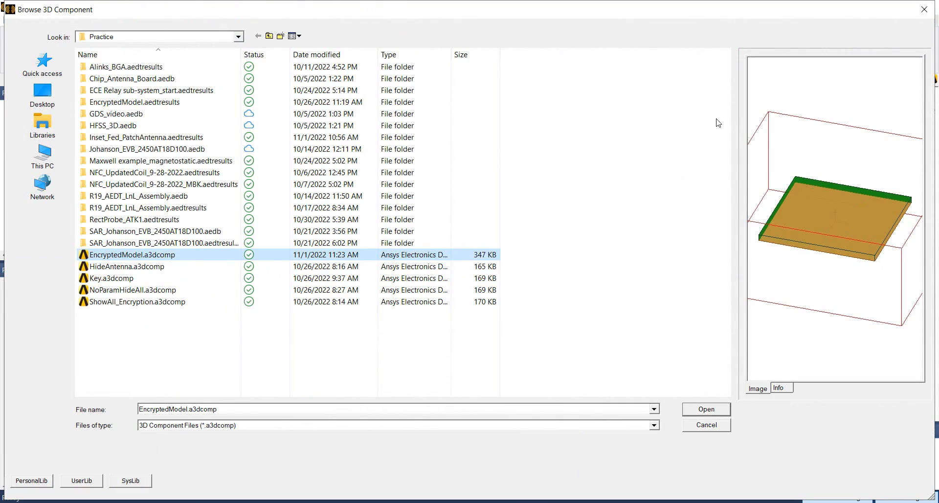
{"action": "mouse_move", "coordinate": [821, 211]}
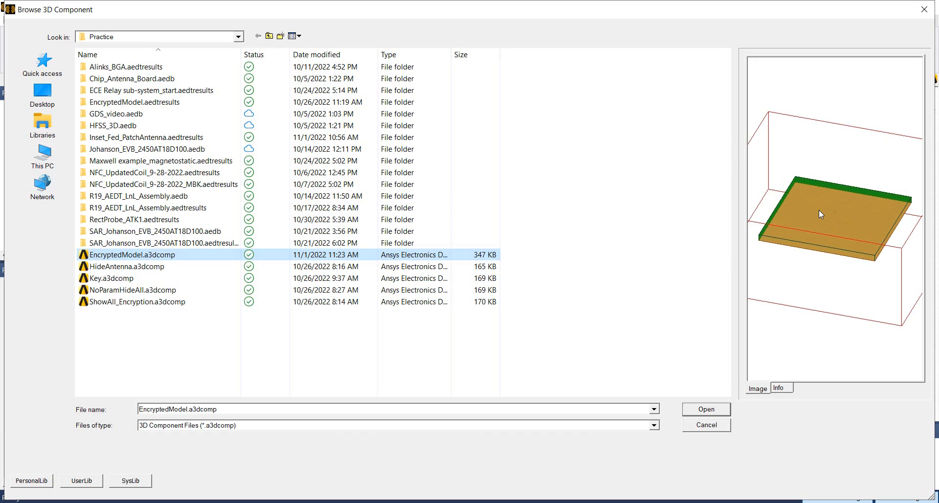
{"action": "mouse_move", "coordinate": [760, 419]}
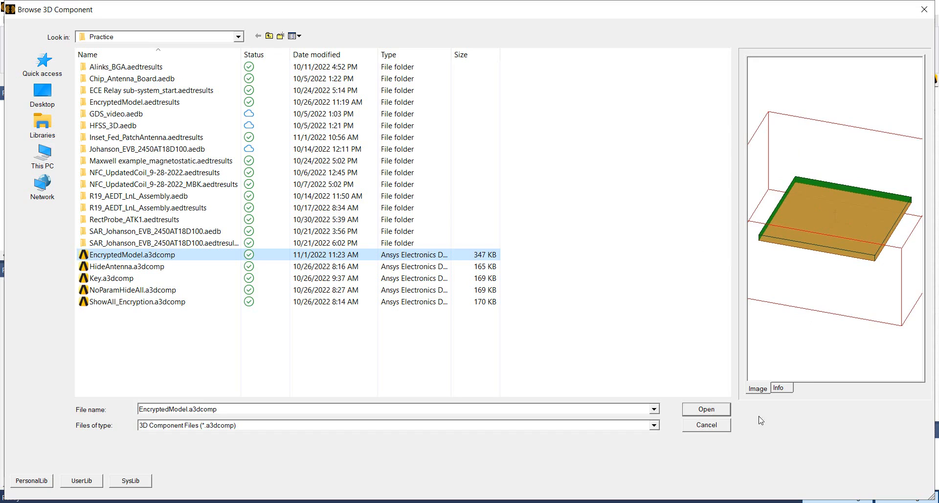
{"action": "left_click", "coordinate": [705, 409]}
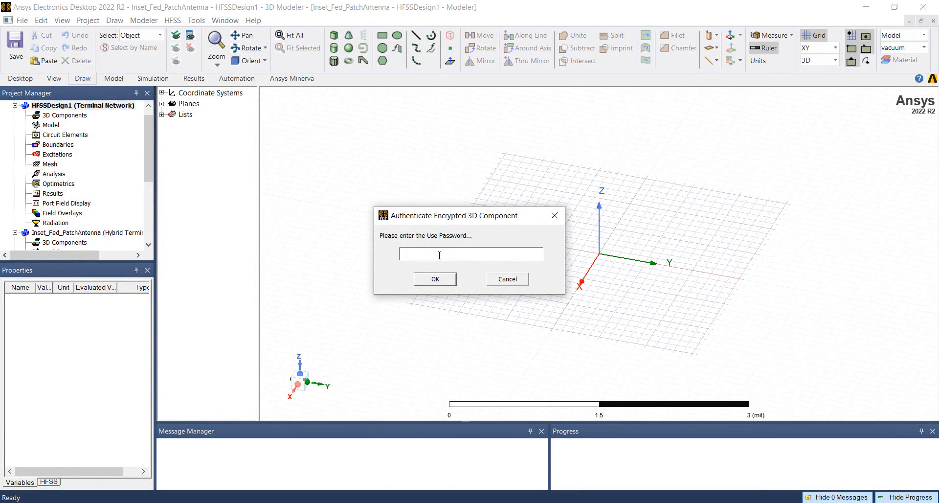
Unlock with the password, review patchX/patchY parameters and info, then insert the antenna.
{"action": "left_click", "coordinate": [435, 279]}
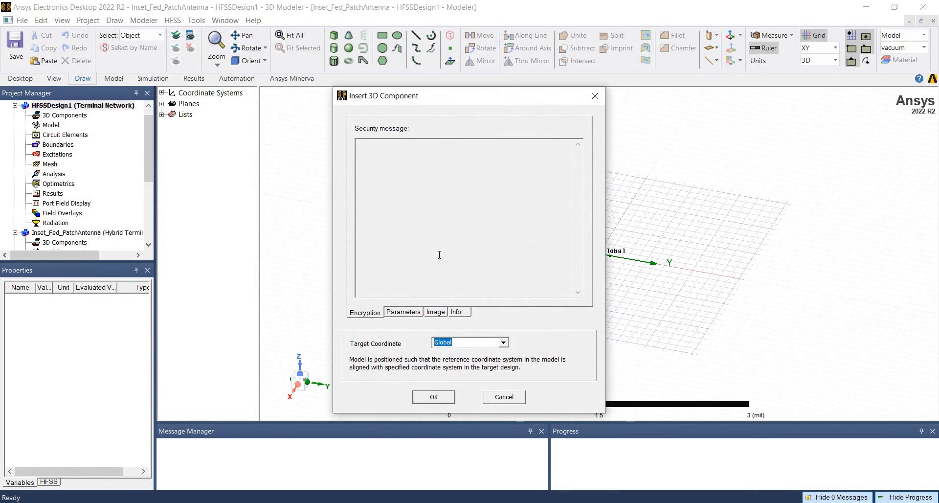
{"action": "mouse_move", "coordinate": [387, 267]}
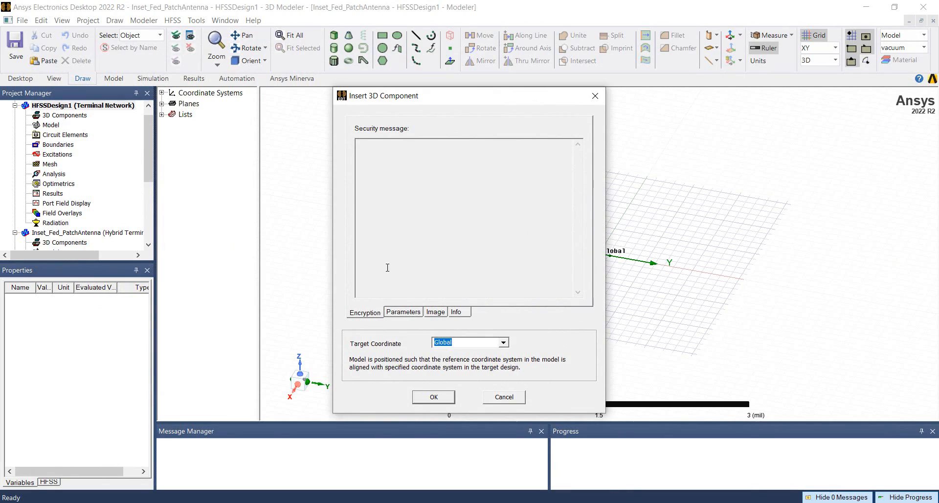
{"action": "left_click", "coordinate": [403, 312]}
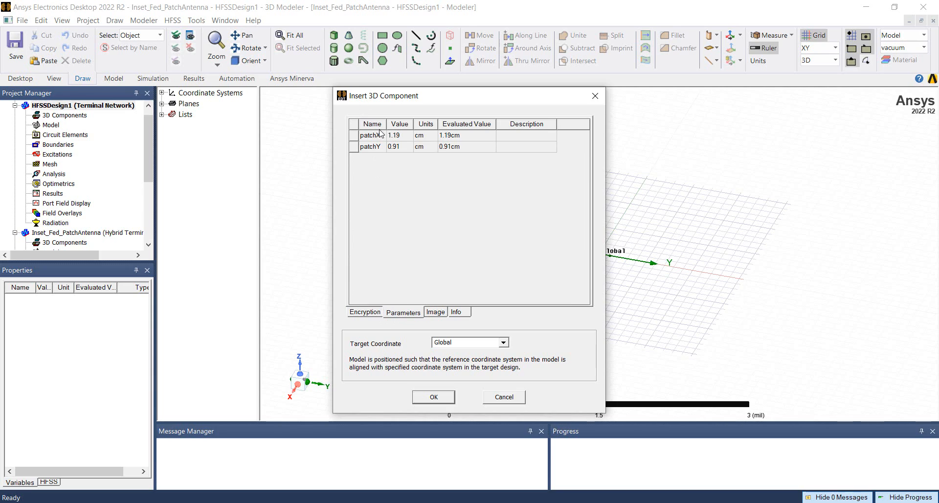
{"action": "mouse_move", "coordinate": [378, 150]}
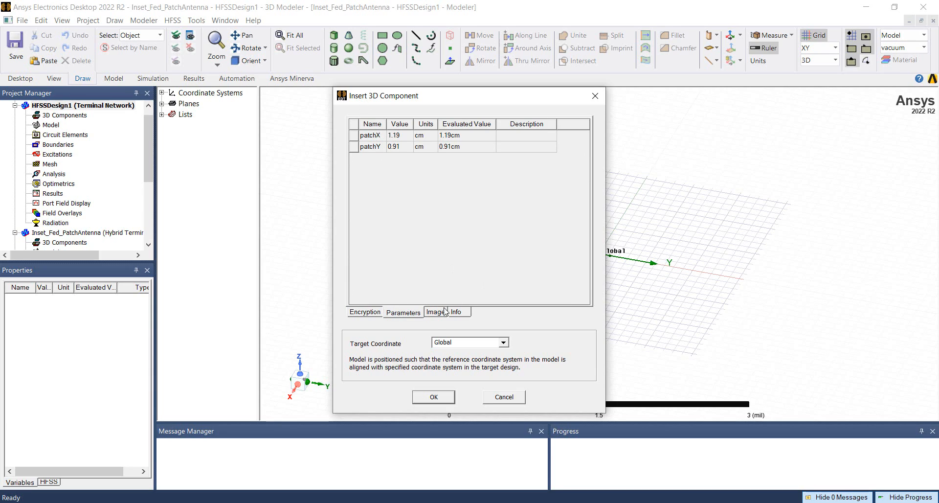
{"action": "left_click", "coordinate": [456, 312]}
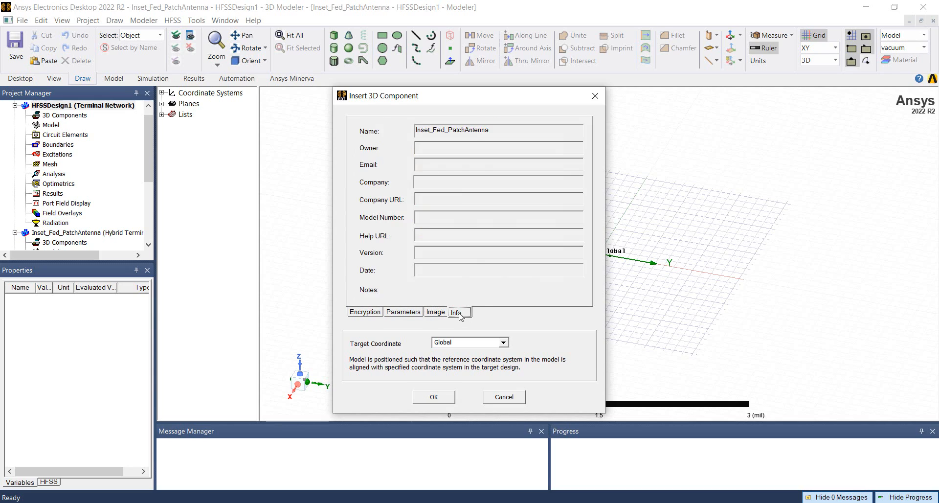
{"action": "mouse_move", "coordinate": [432, 415]}
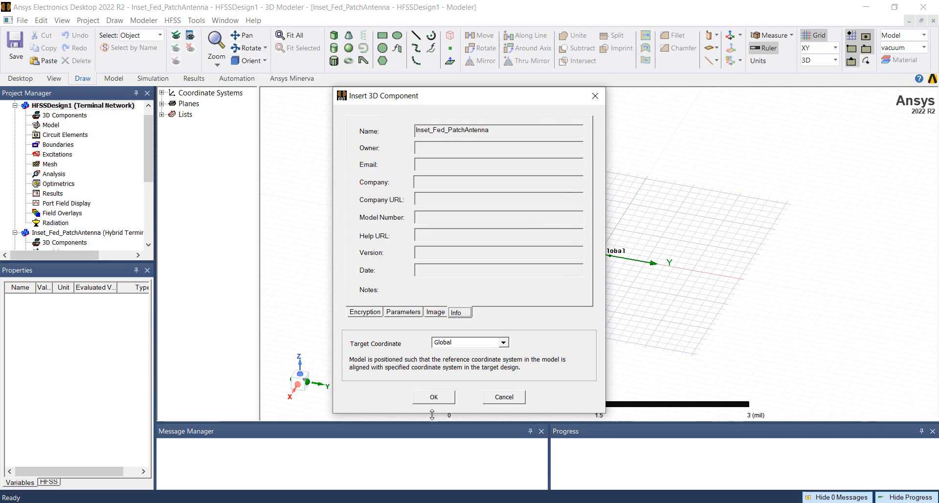
{"action": "left_click", "coordinate": [433, 396]}
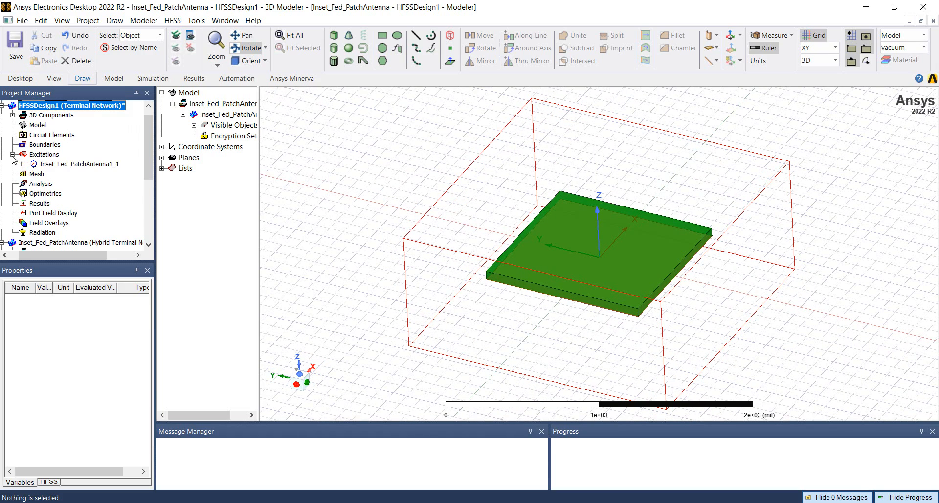
Inspect the 50-ohm Inset_Fed_PatchAntenna1_1 port properties, then view the design's Boundaries.
{"action": "left_click", "coordinate": [78, 163]}
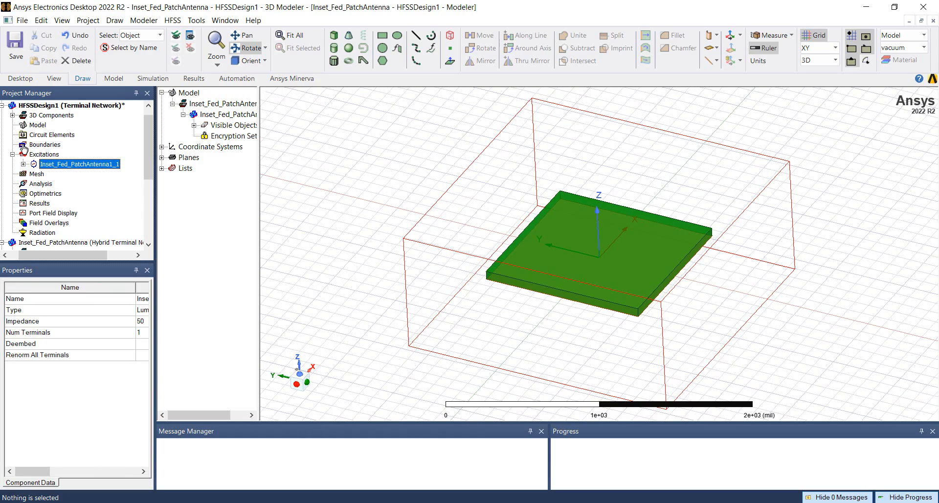
{"action": "left_click", "coordinate": [44, 144]}
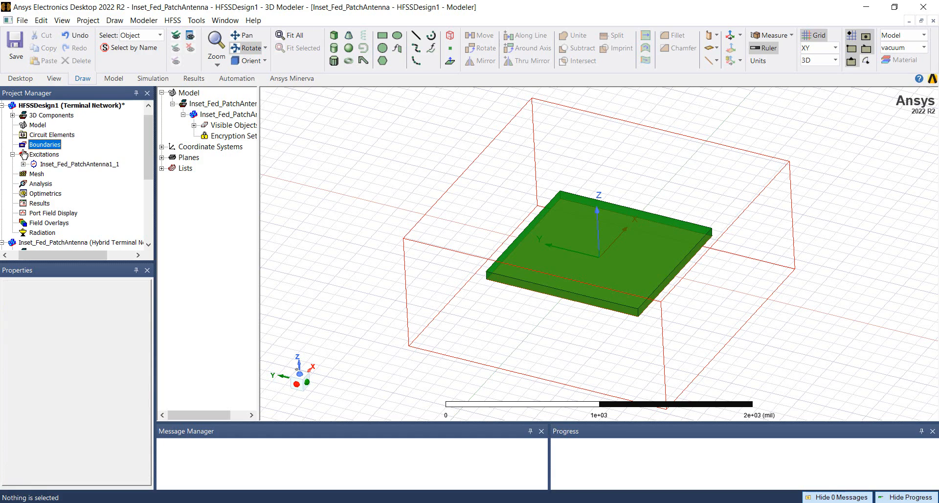
Run Validation Check on HFSSDesign1, which flags only the missing solution setup.
{"action": "left_click", "coordinate": [173, 20]}
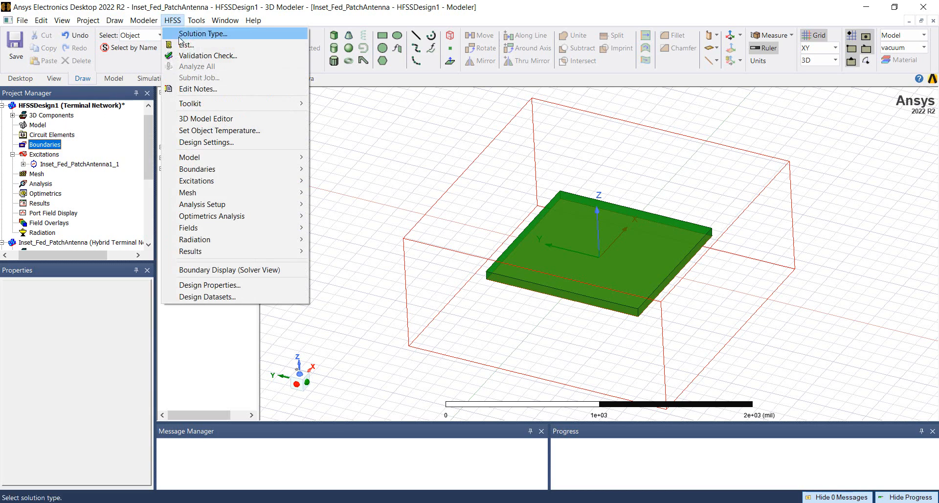
{"action": "left_click", "coordinate": [207, 55]}
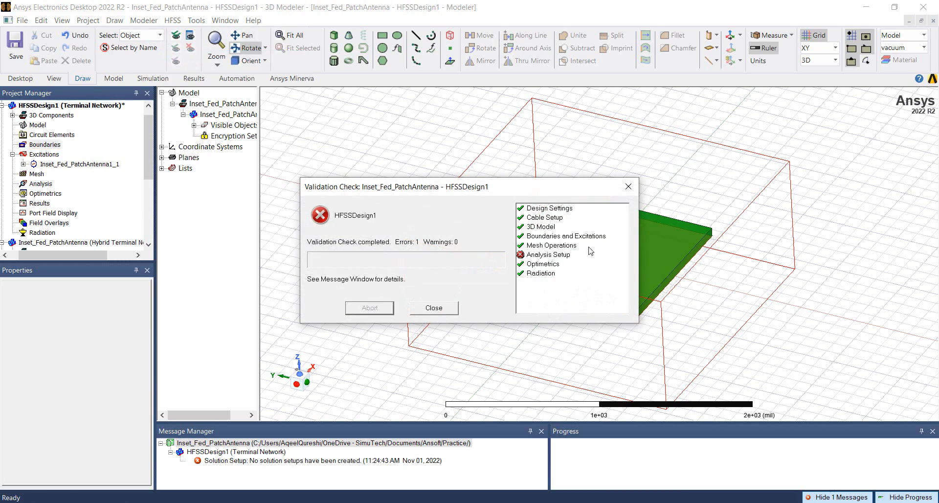
{"action": "mouse_move", "coordinate": [530, 238]}
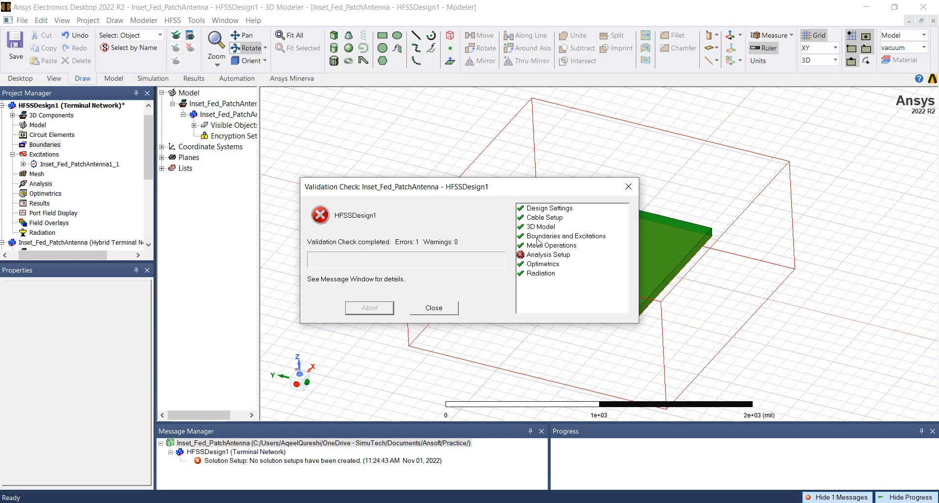
{"action": "mouse_move", "coordinate": [523, 259]}
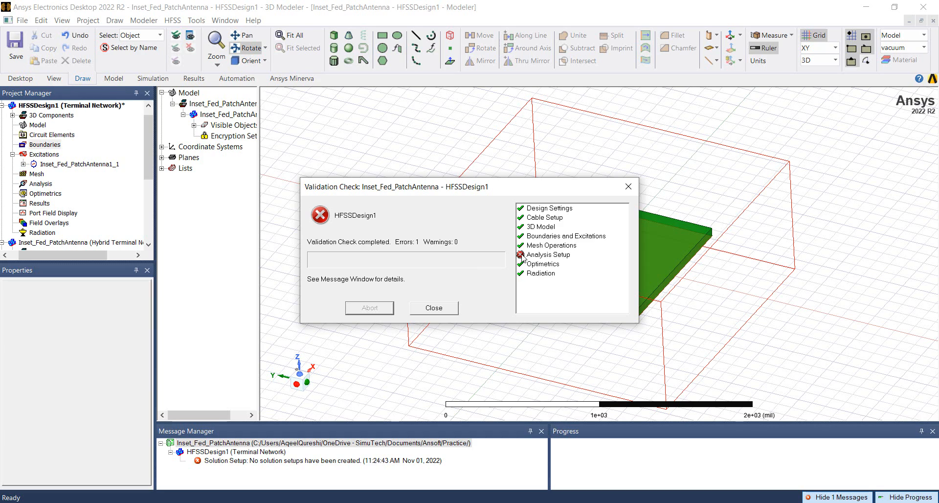